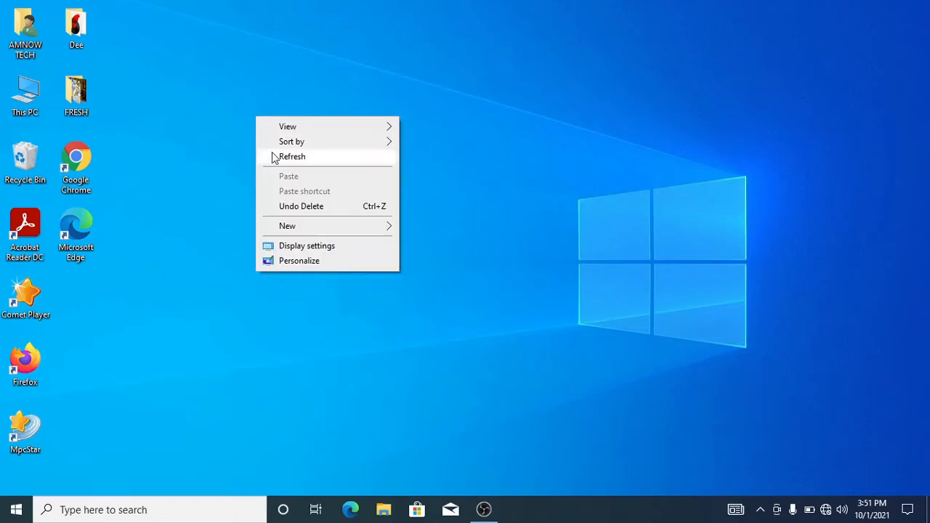
Refresh the desktop from its right-click menu
{"action": "left_click", "coordinate": [291, 157]}
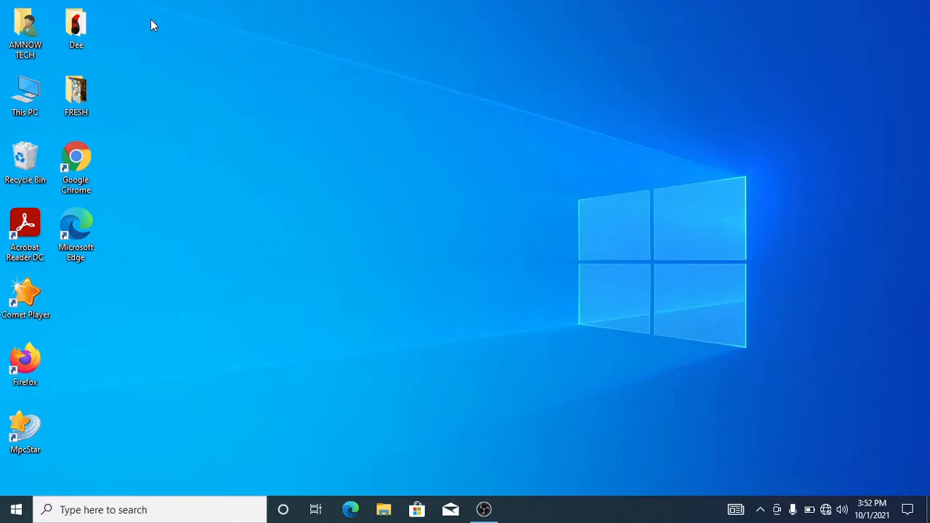
{"action": "mouse_move", "coordinate": [167, 231]}
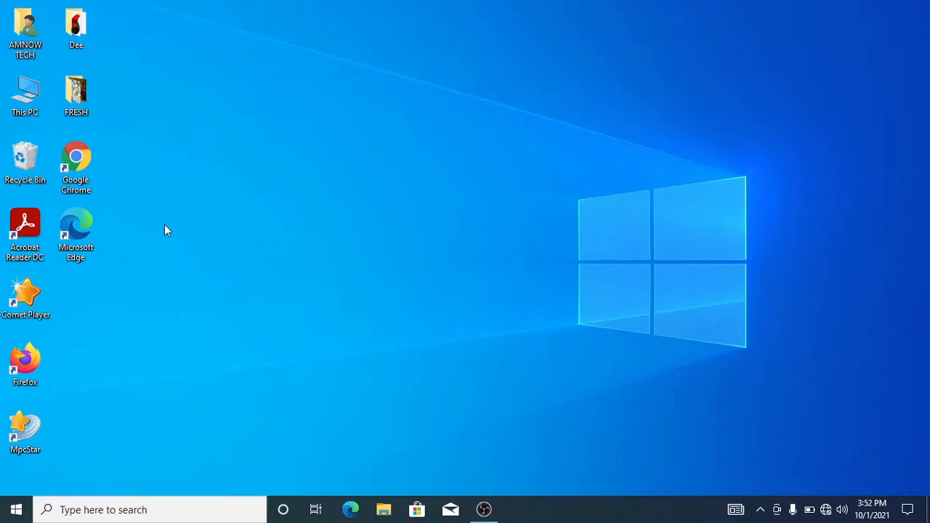
{"action": "mouse_move", "coordinate": [234, 252]}
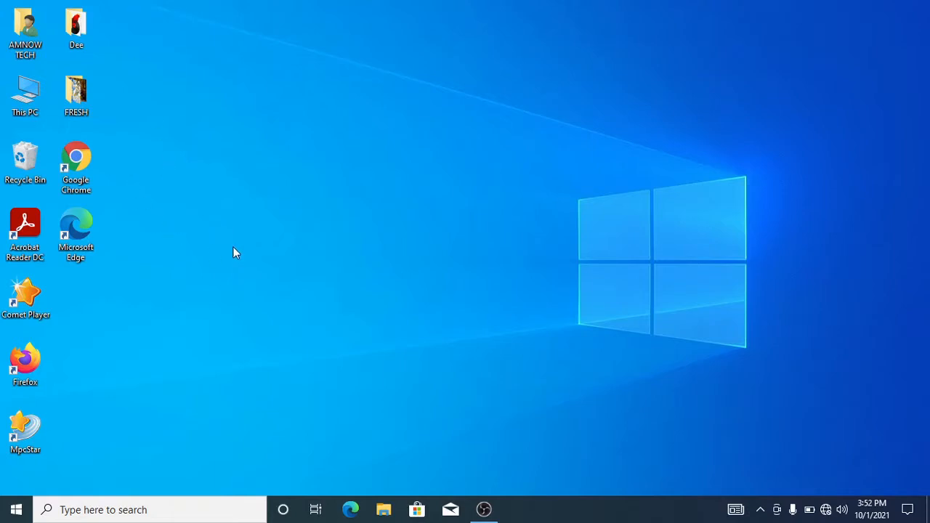
{"action": "mouse_move", "coordinate": [14, 509]}
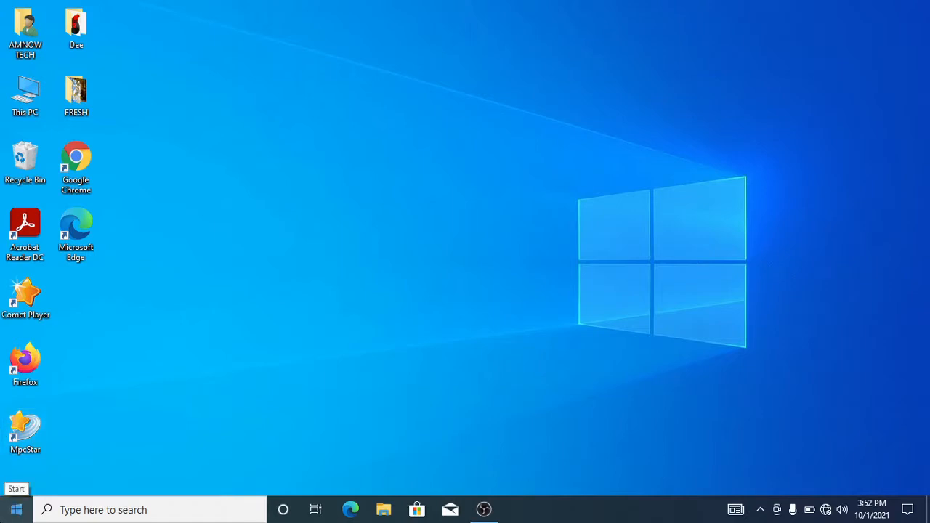
{"action": "mouse_move", "coordinate": [214, 346]}
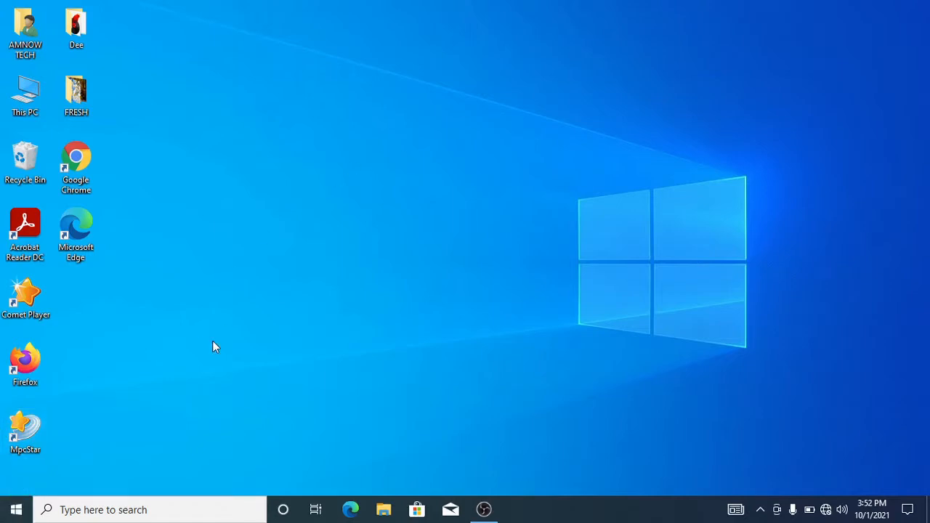
{"action": "mouse_move", "coordinate": [229, 462]}
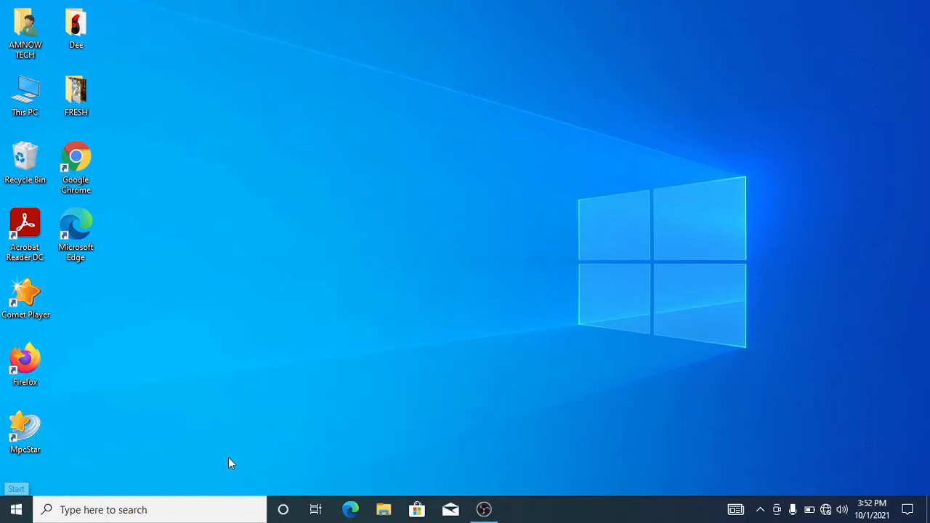
Search the Start menu for 'se' to find the Settings app
{"action": "left_click", "coordinate": [15, 509]}
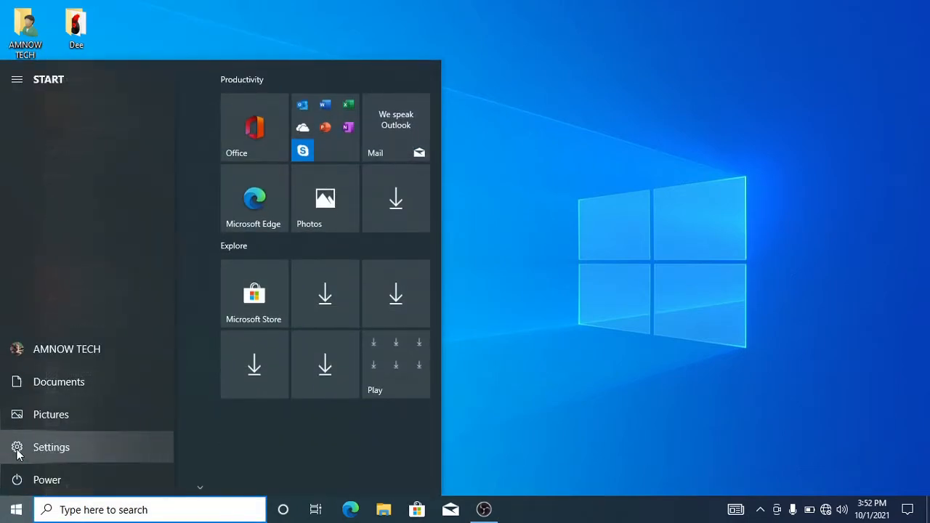
{"action": "mouse_move", "coordinate": [65, 461]}
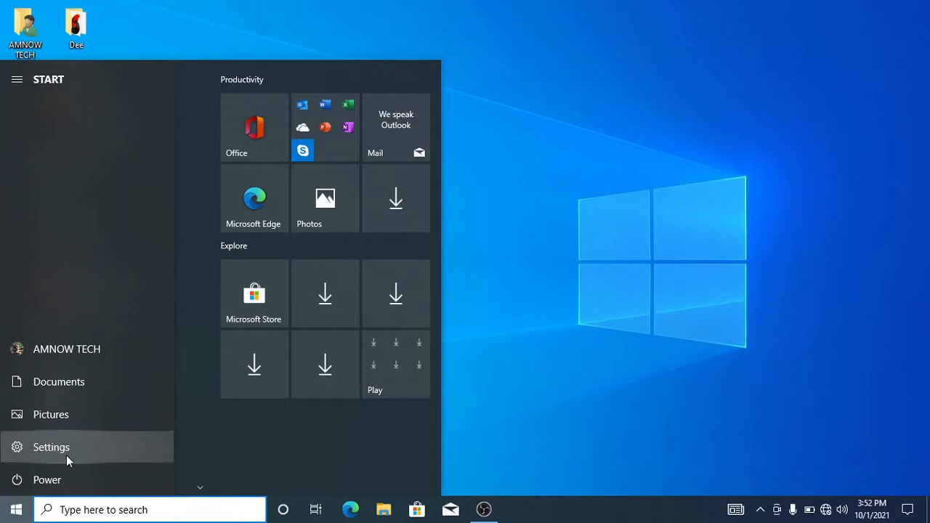
{"action": "left_click", "coordinate": [50, 447]}
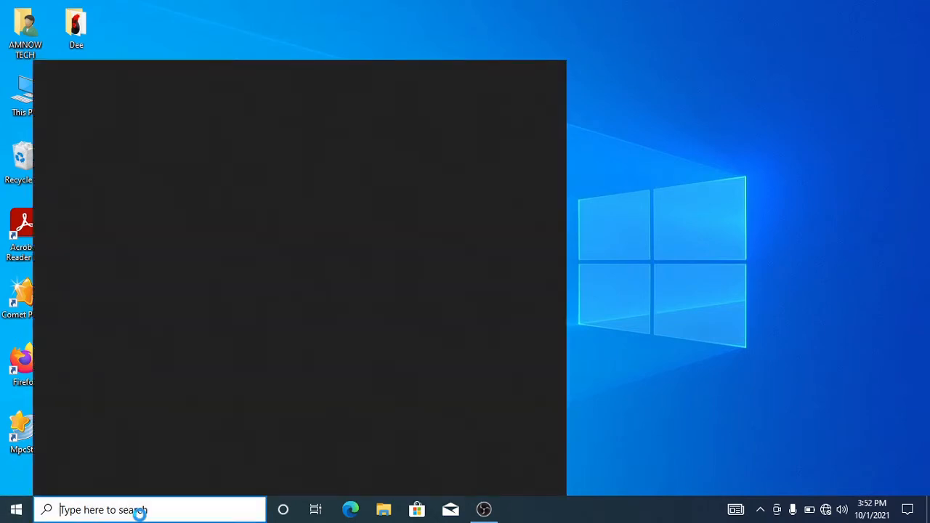
{"action": "type", "text": "sett"}
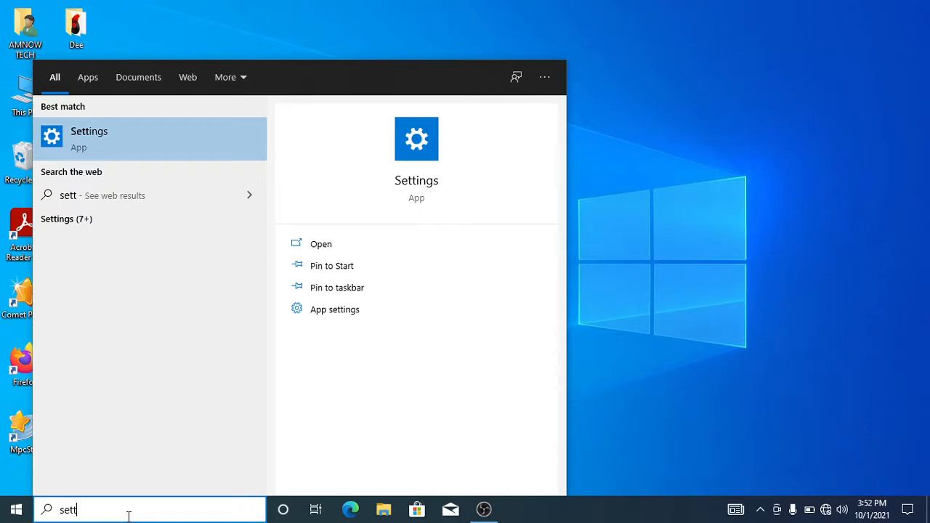
{"action": "mouse_move", "coordinate": [95, 148]}
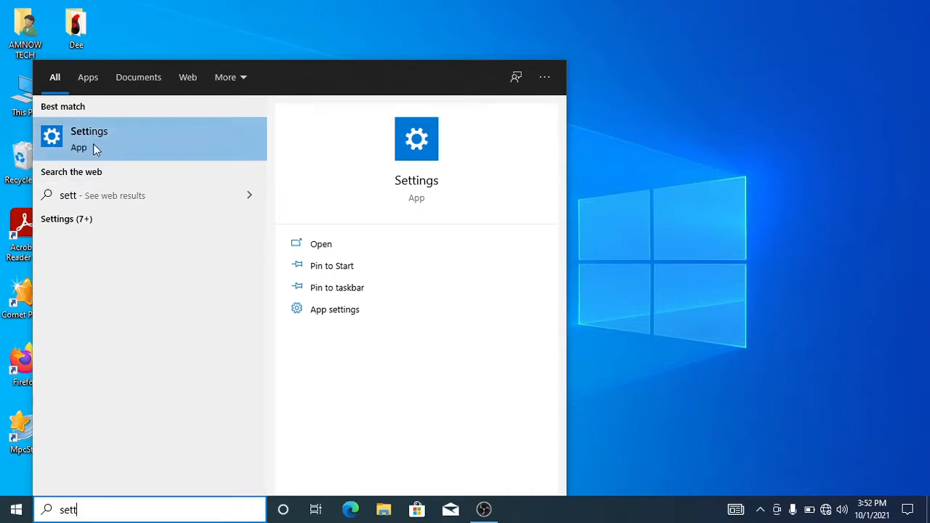
Launch the Settings app from the search results
{"action": "left_click", "coordinate": [88, 138]}
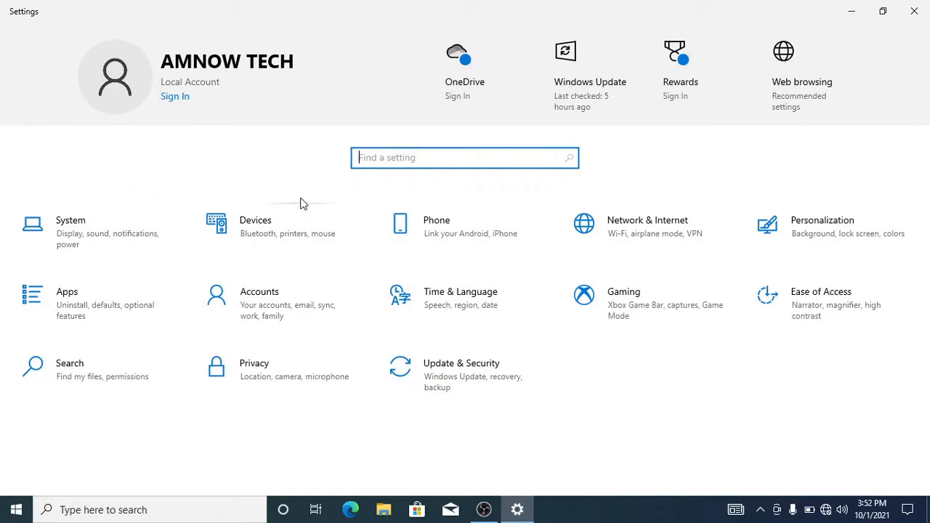
{"action": "mouse_move", "coordinate": [305, 172]}
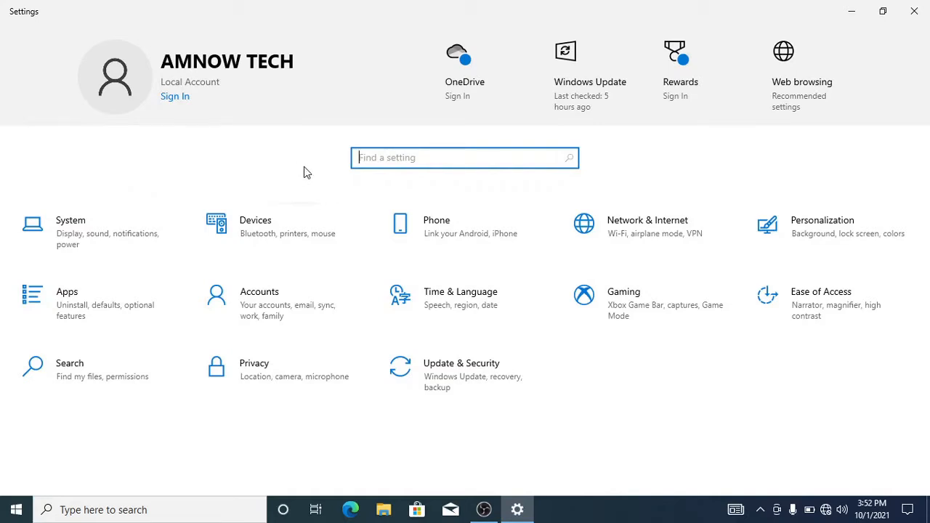
{"action": "mouse_move", "coordinate": [145, 99]}
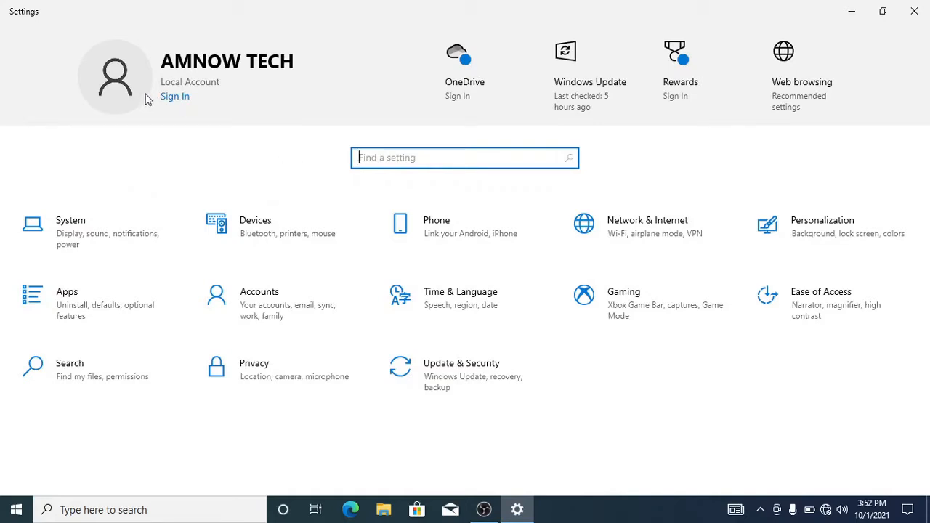
{"action": "mouse_move", "coordinate": [376, 219]}
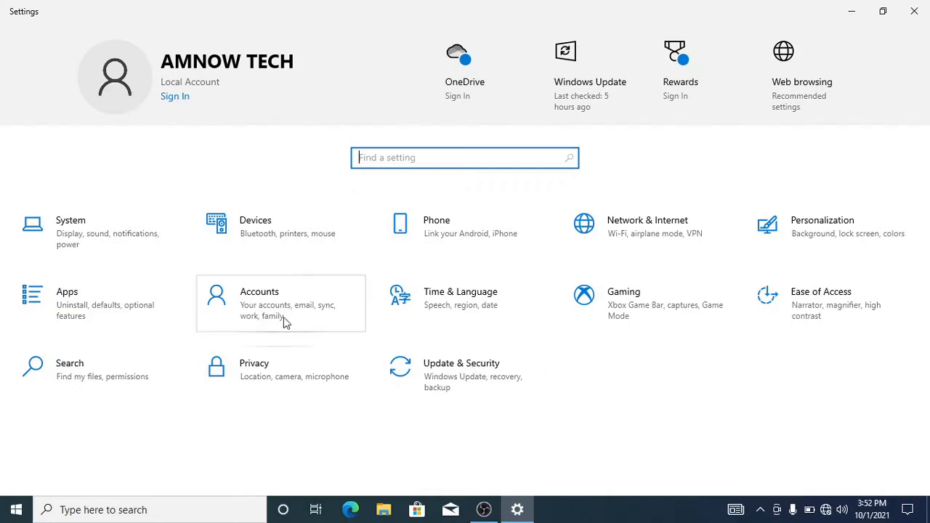
{"action": "mouse_move", "coordinate": [275, 340]}
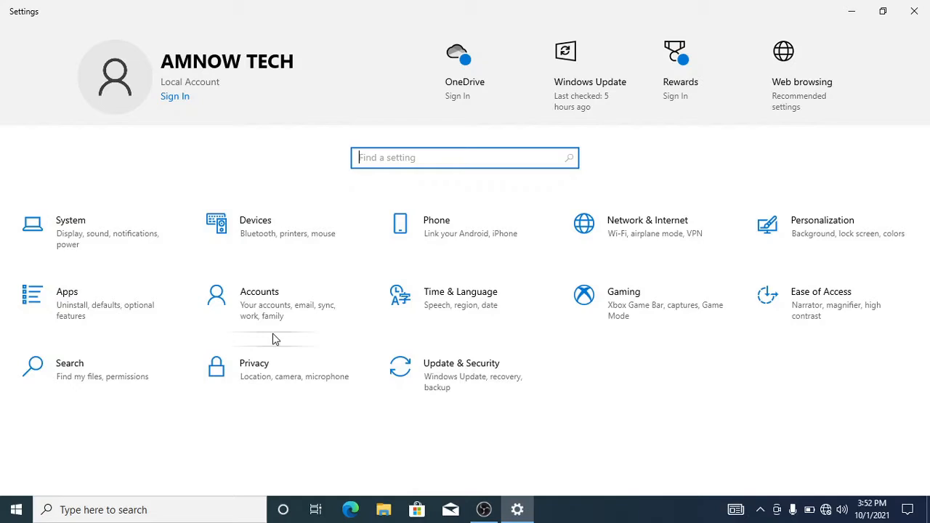
Open Accounts > Your info and start browsing for a picture file
{"action": "left_click", "coordinate": [259, 291]}
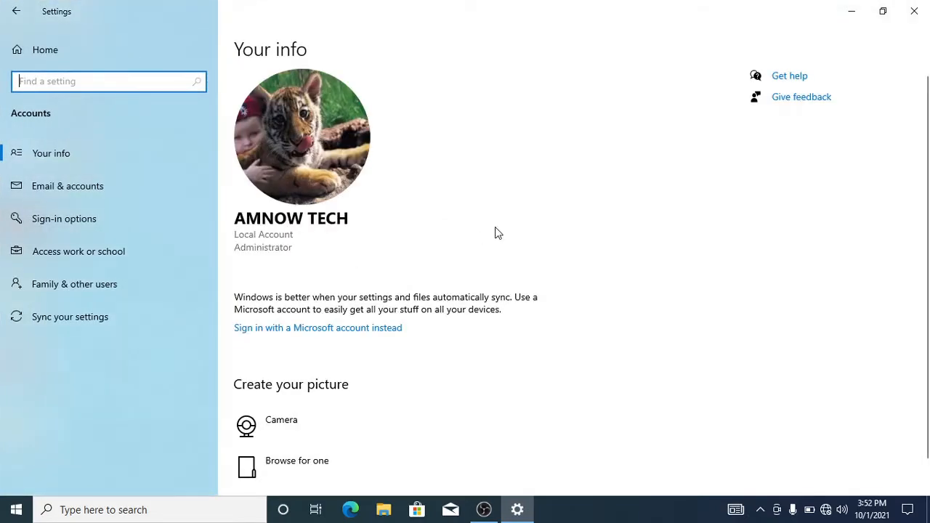
{"action": "mouse_move", "coordinate": [329, 271]}
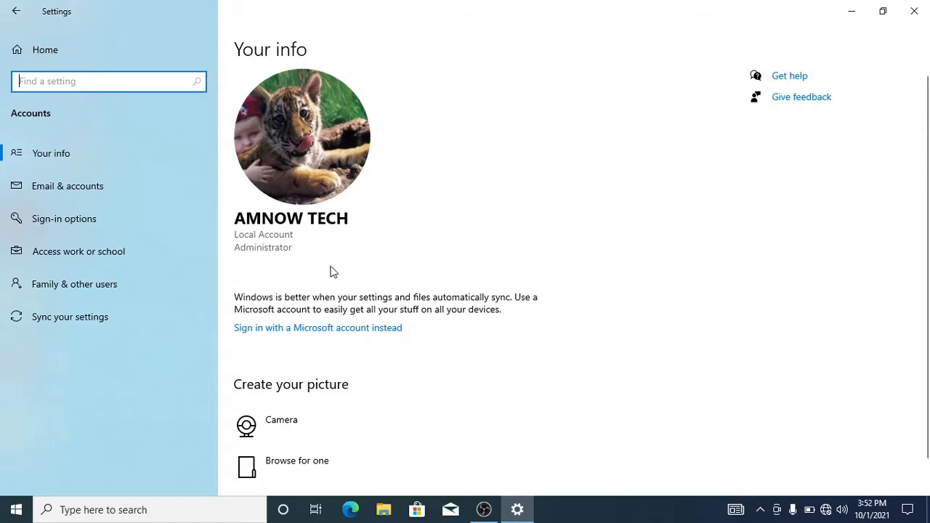
{"action": "mouse_move", "coordinate": [303, 154]}
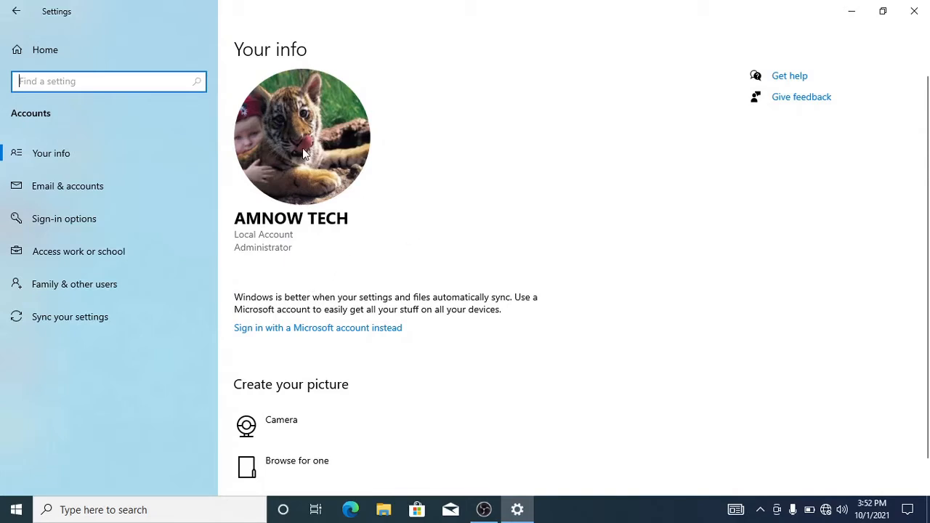
{"action": "mouse_move", "coordinate": [290, 144]}
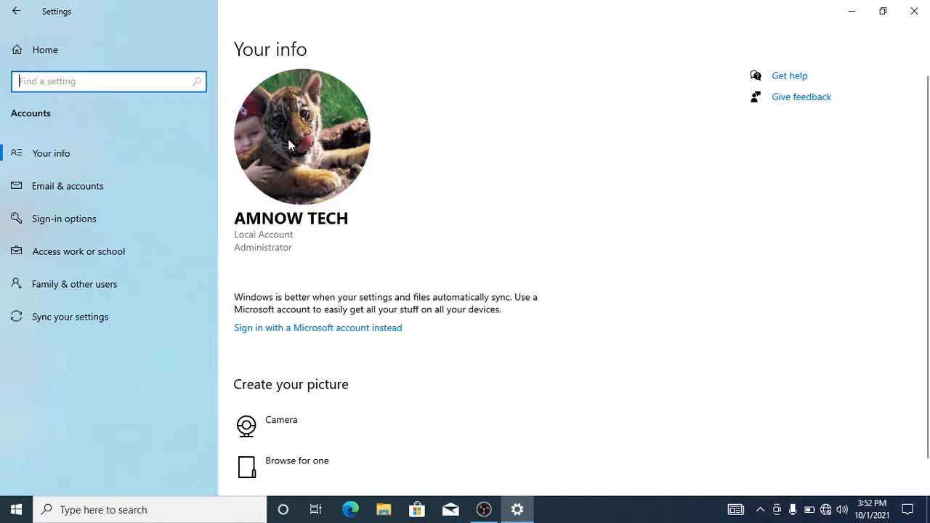
{"action": "mouse_move", "coordinate": [325, 383]}
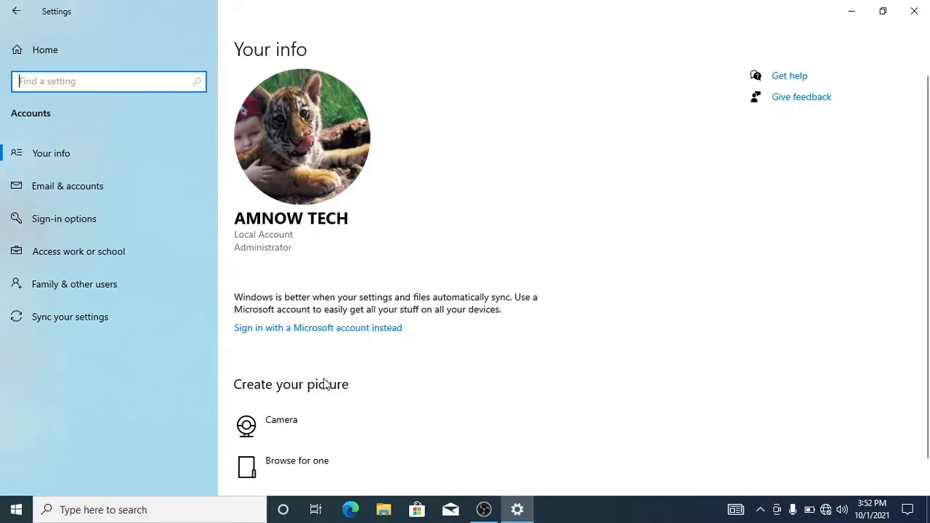
{"action": "mouse_move", "coordinate": [315, 407]}
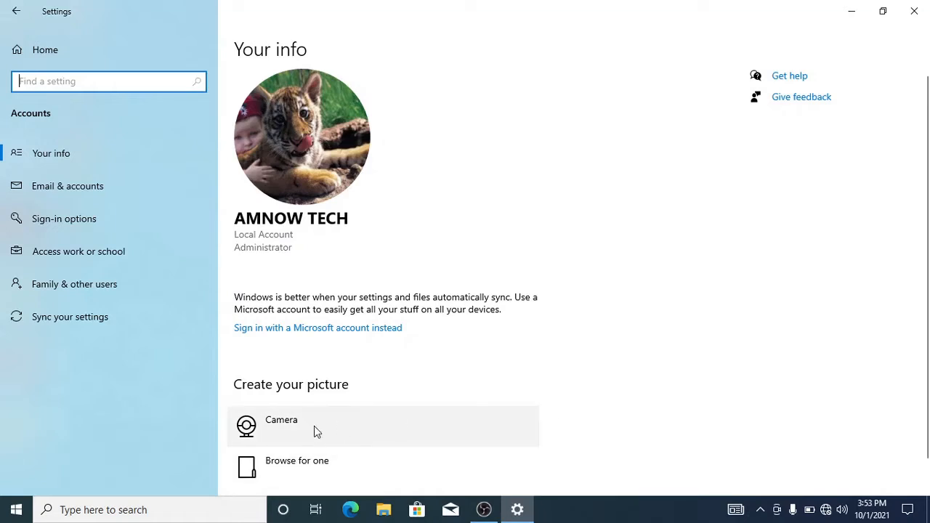
{"action": "mouse_move", "coordinate": [284, 440]}
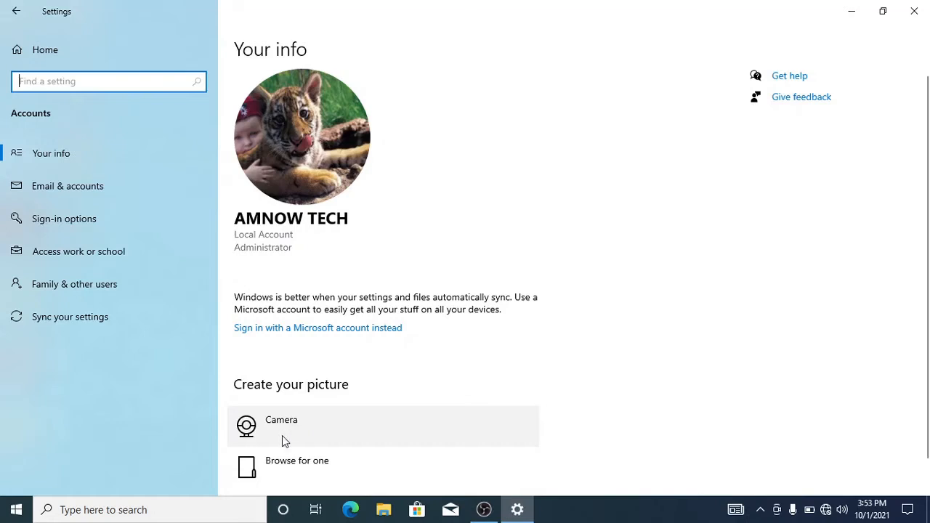
{"action": "mouse_move", "coordinate": [317, 476]}
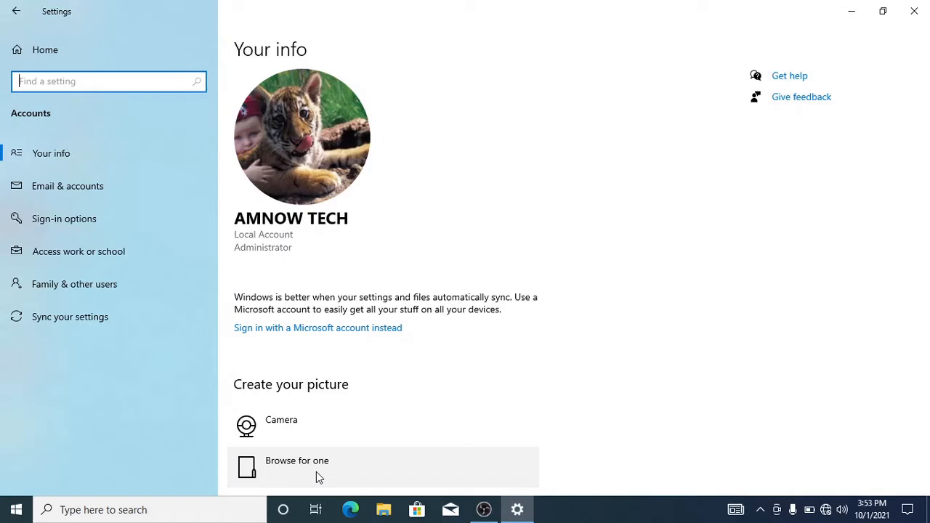
{"action": "mouse_move", "coordinate": [316, 423]}
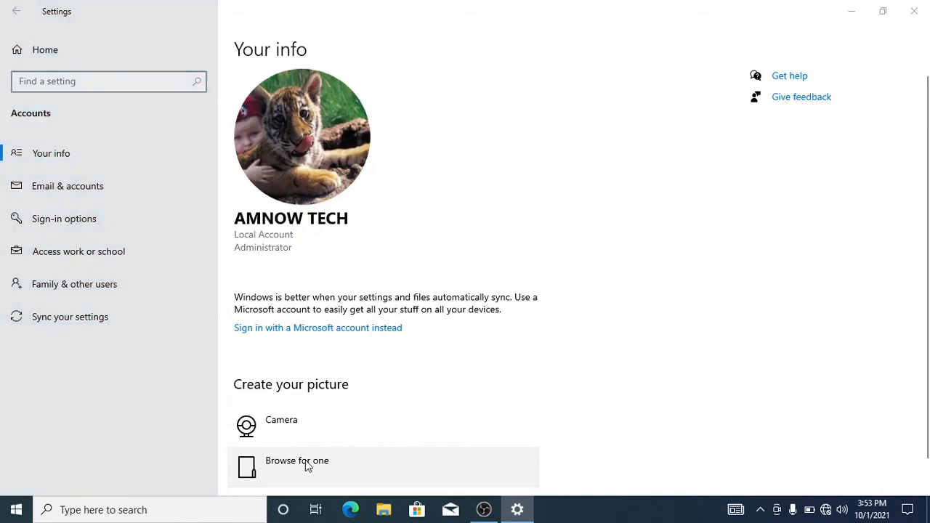
{"action": "left_click", "coordinate": [296, 460]}
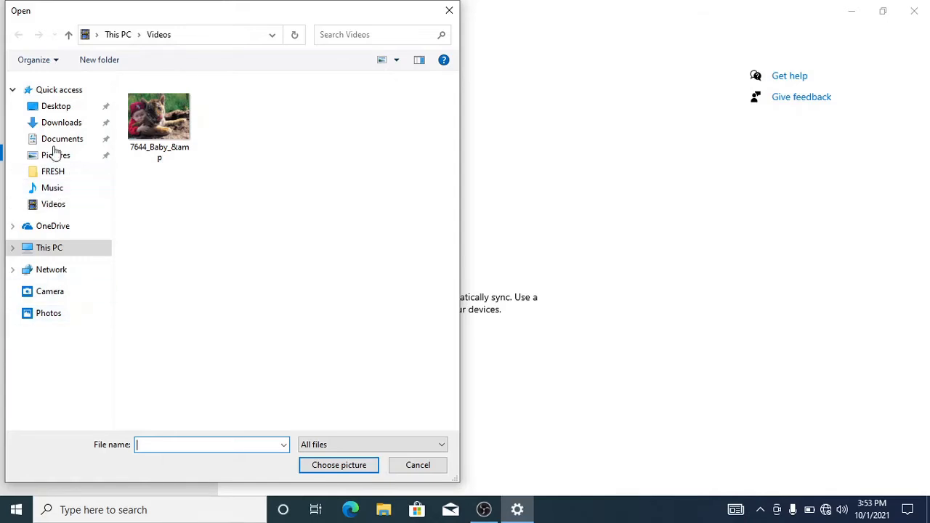
Choose the panda photo 159014big from Desktop > FRESH as the account picture
{"action": "left_click", "coordinate": [55, 106]}
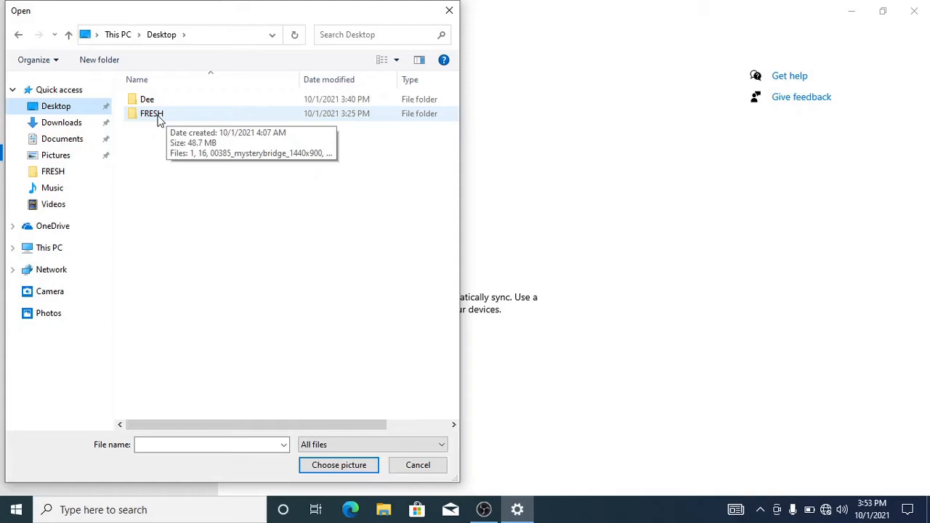
{"action": "double_click", "coordinate": [151, 114]}
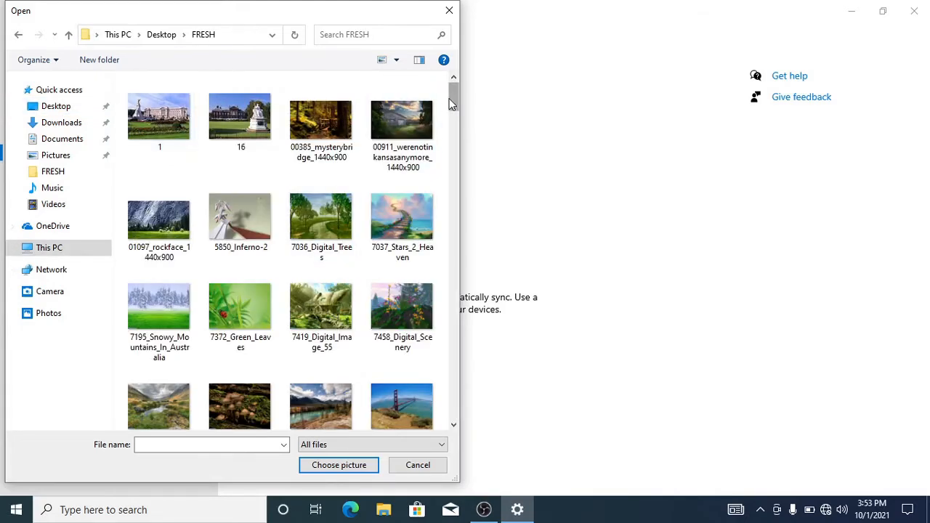
{"action": "scroll", "scroll_direction": "down", "scroll_amount": 3}
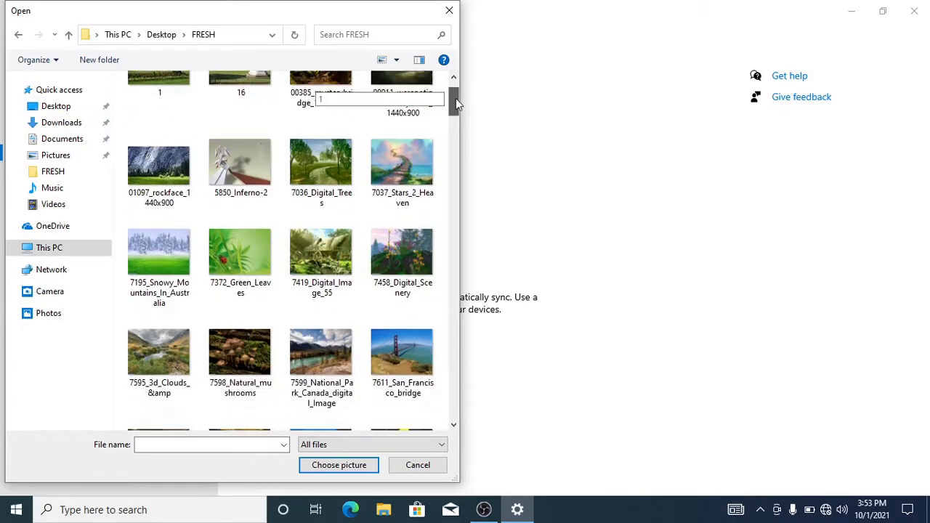
{"action": "scroll", "scroll_direction": "down", "scroll_amount": 3}
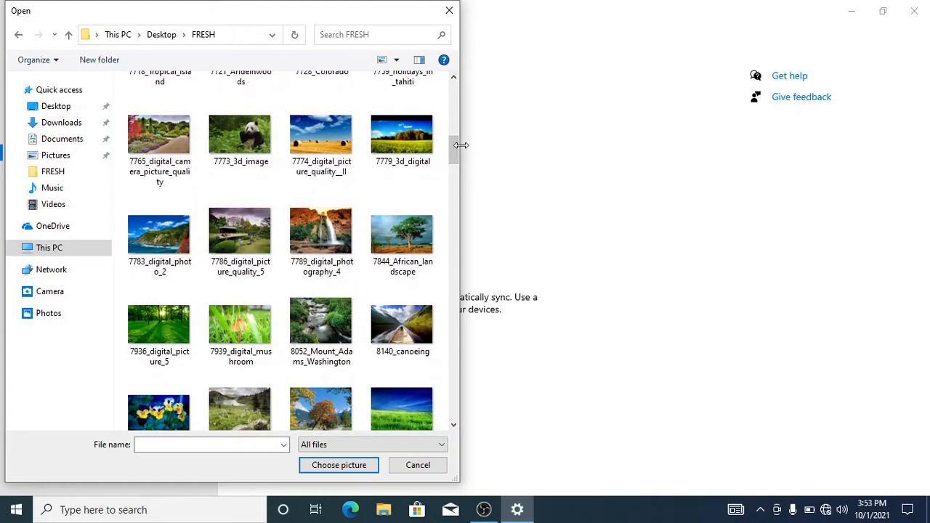
{"action": "scroll", "scroll_direction": "down", "scroll_amount": 3}
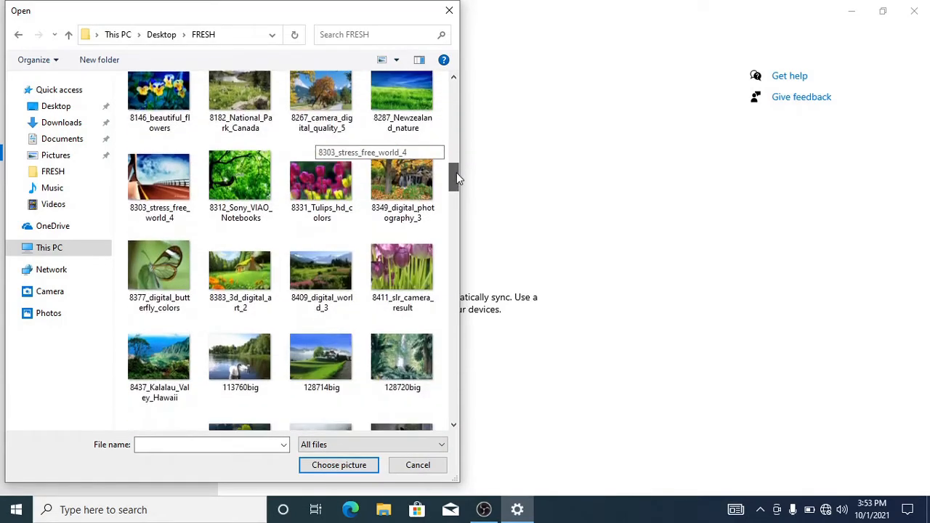
{"action": "scroll", "scroll_direction": "down", "scroll_amount": 3}
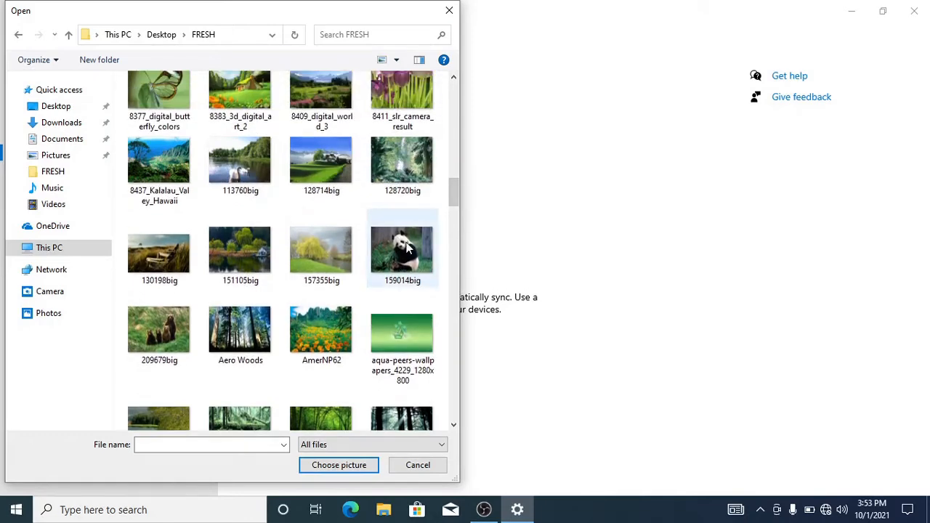
{"action": "left_click", "coordinate": [418, 465]}
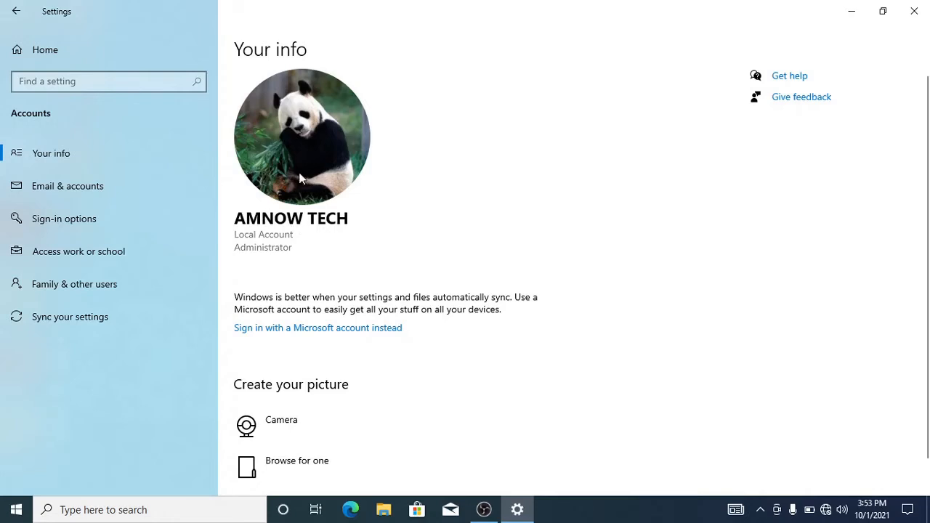
{"action": "mouse_move", "coordinate": [306, 170]}
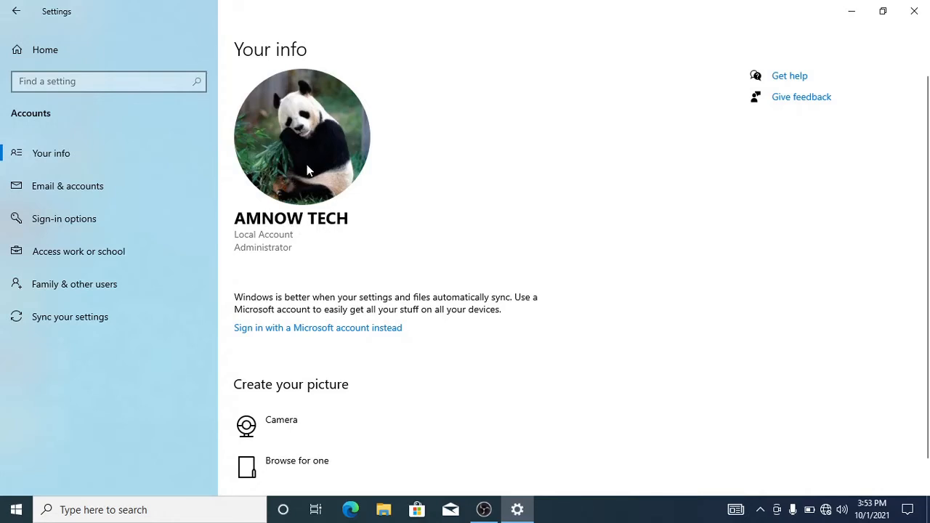
{"action": "mouse_move", "coordinate": [808, 16]}
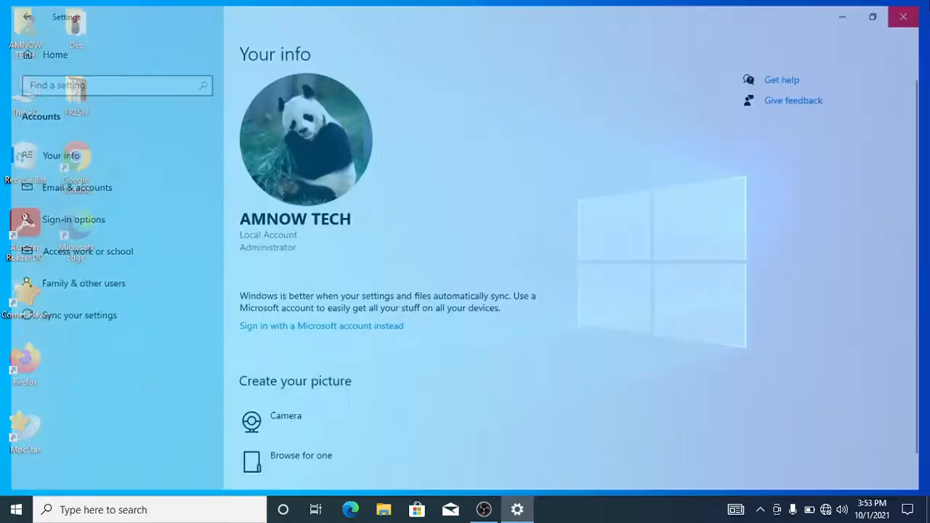
Reopen Your info via Start menu account name > Change account settings
{"action": "left_click", "coordinate": [903, 16]}
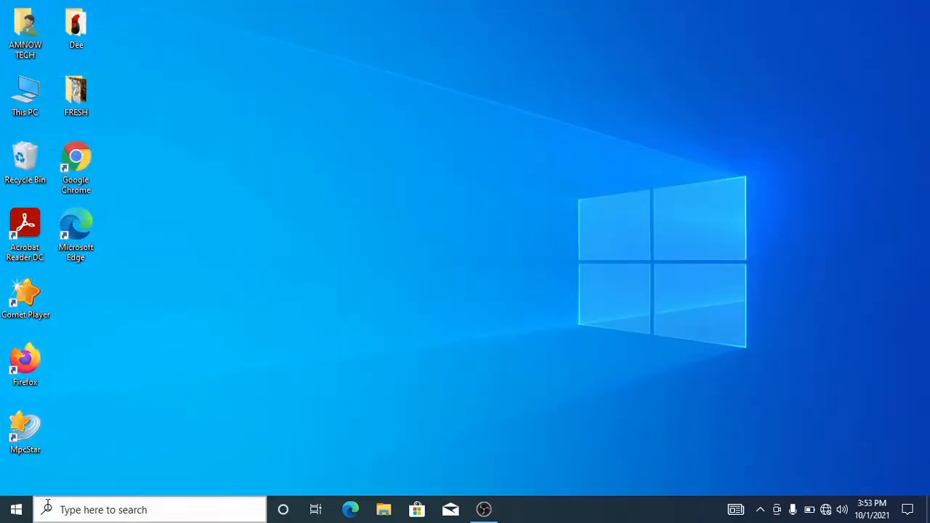
{"action": "left_click", "coordinate": [14, 508]}
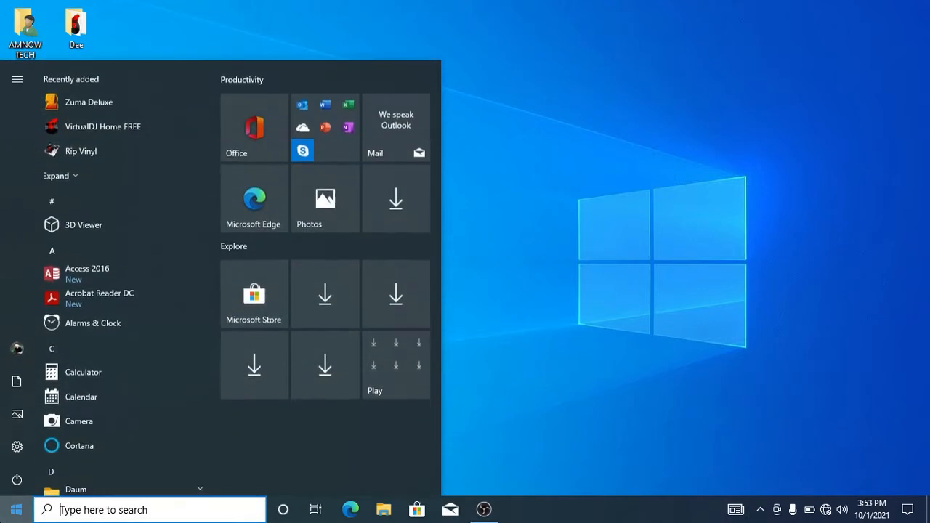
{"action": "left_click", "coordinate": [17, 79]}
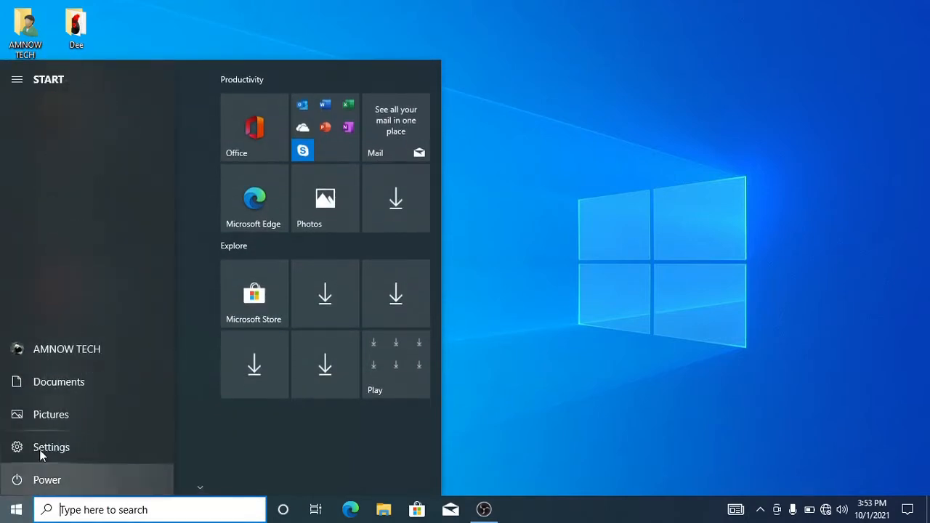
{"action": "mouse_move", "coordinate": [67, 349]}
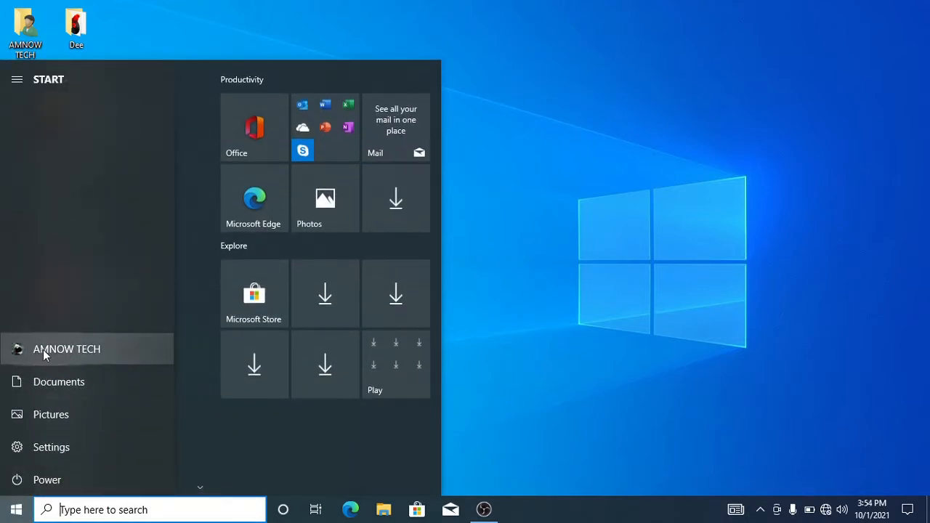
{"action": "left_click", "coordinate": [66, 349]}
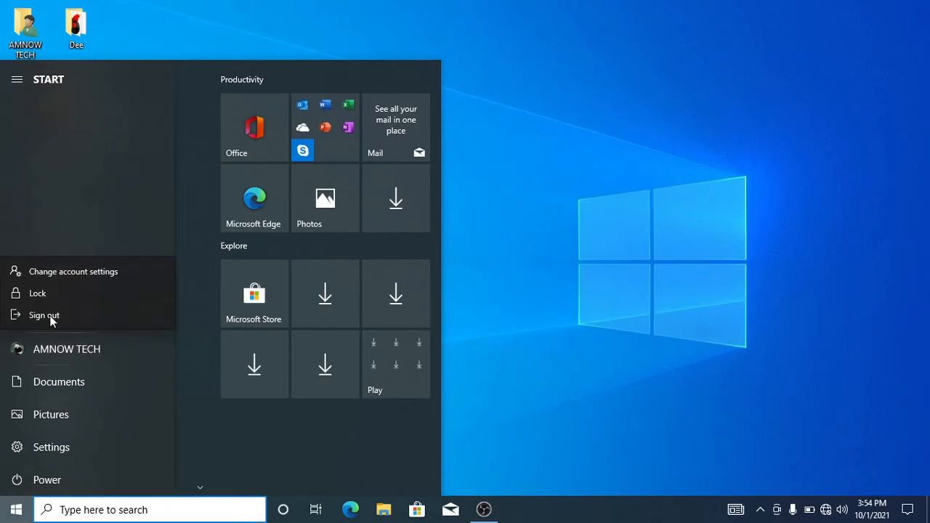
{"action": "left_click", "coordinate": [41, 314]}
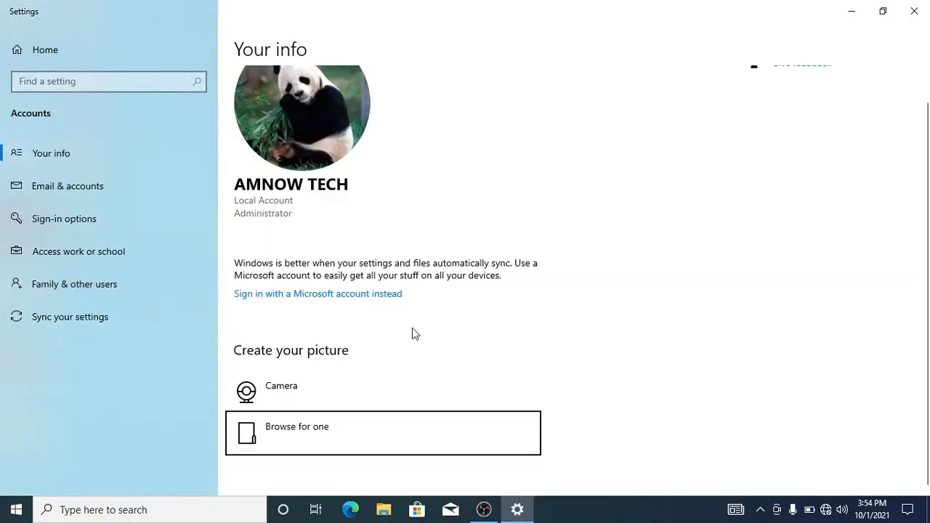
{"action": "mouse_move", "coordinate": [558, 231]}
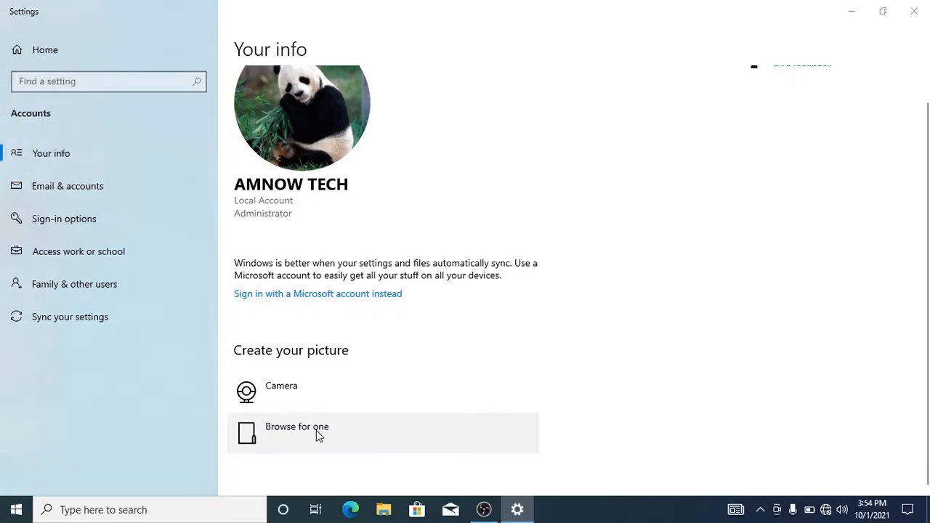
Open Browse for one under Create your picture on Your info
{"action": "left_click", "coordinate": [296, 426]}
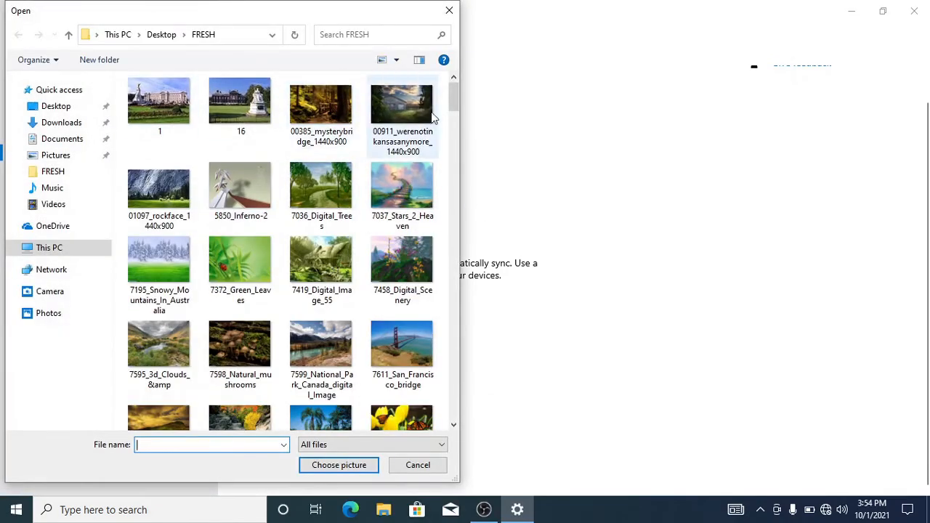
Pick swans photo 113760big in FRESH and confirm it with Choose picture
{"action": "scroll", "scroll_direction": "down", "scroll_amount": 3}
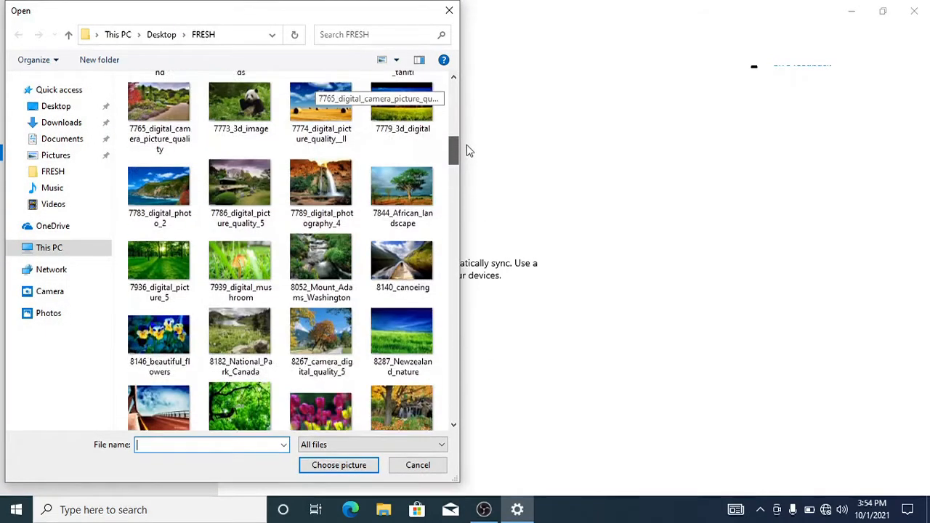
{"action": "scroll", "scroll_direction": "down", "scroll_amount": 3}
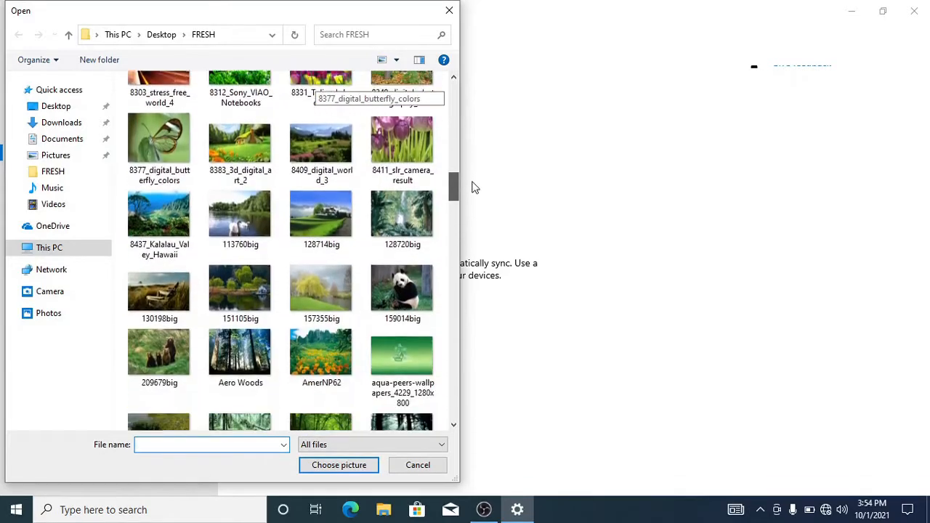
{"action": "scroll", "scroll_direction": "down", "scroll_amount": 3}
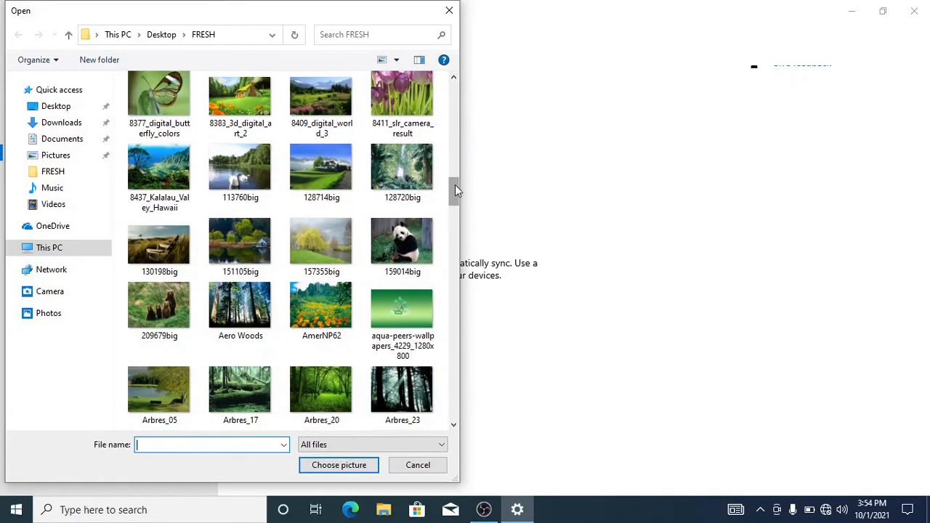
{"action": "left_click", "coordinate": [239, 171]}
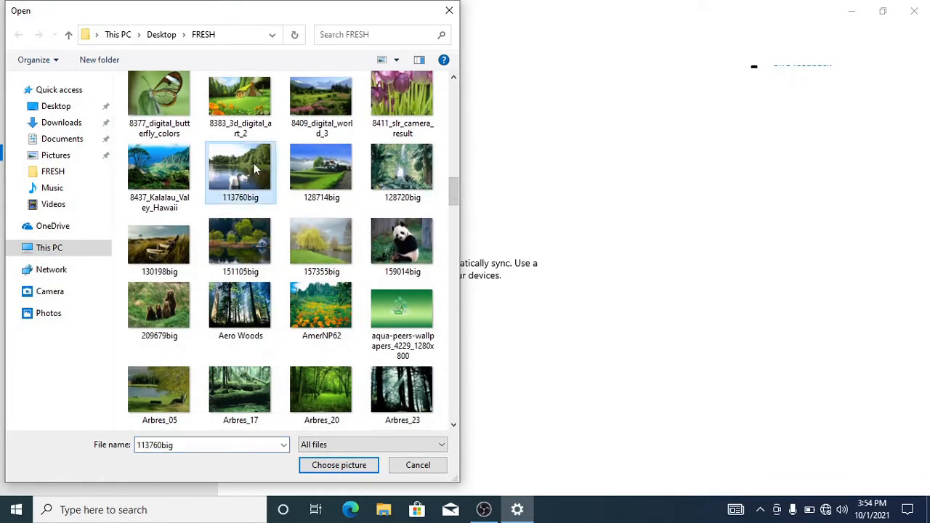
{"action": "left_click", "coordinate": [338, 465]}
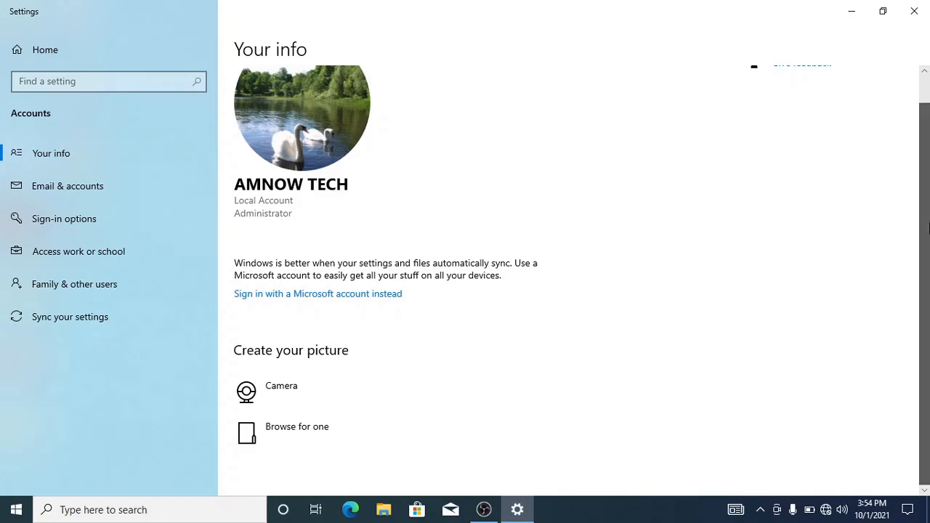
Check the swans picture on Your info and close Settings
{"action": "scroll", "scroll_direction": "up", "scroll_amount": 3}
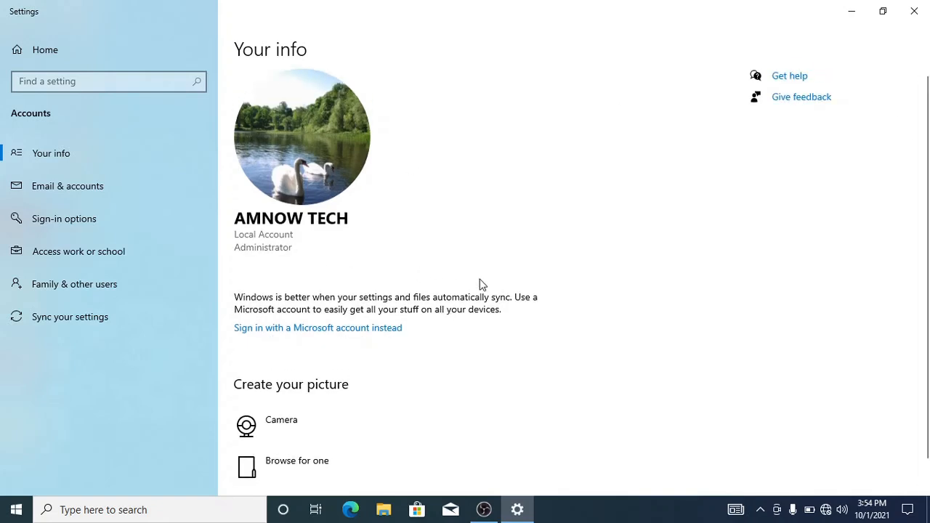
{"action": "mouse_move", "coordinate": [856, 61]}
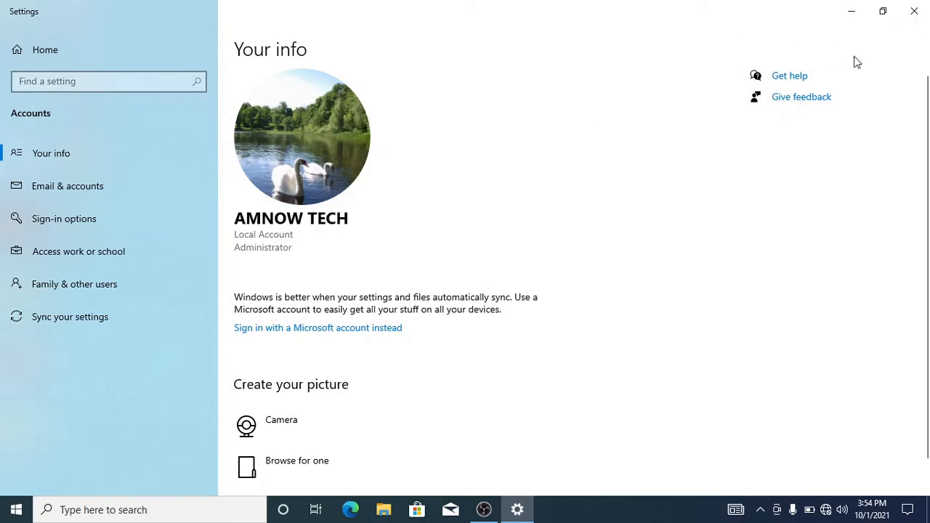
{"action": "mouse_move", "coordinate": [695, 44]}
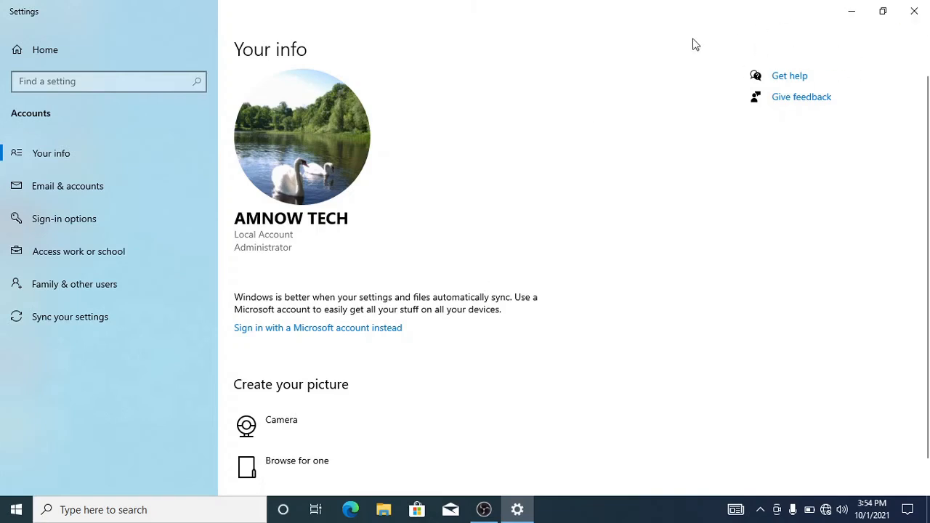
{"action": "mouse_move", "coordinate": [914, 11]}
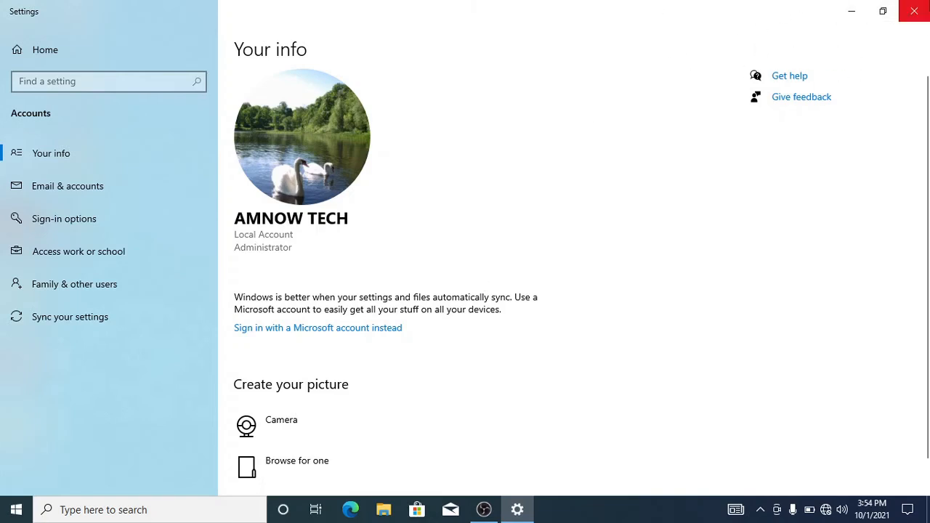
{"action": "left_click", "coordinate": [914, 11]}
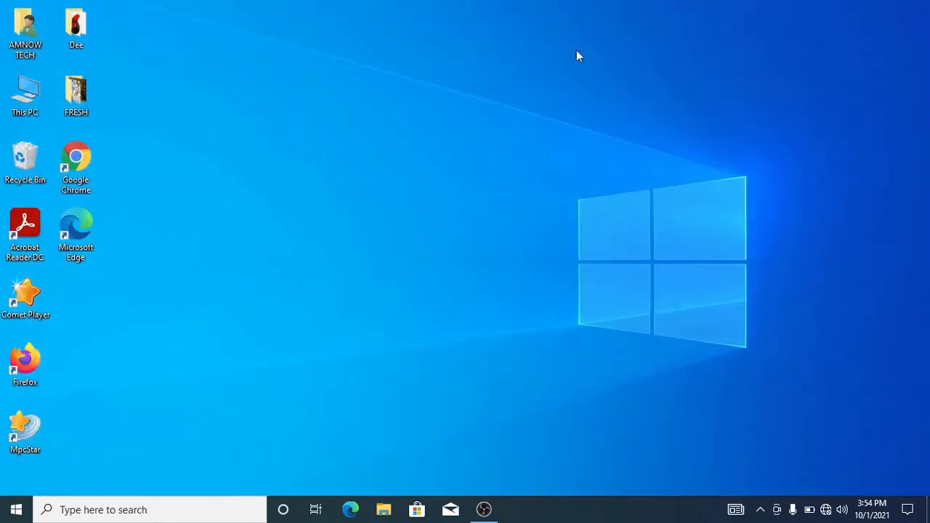
{"action": "mouse_move", "coordinate": [376, 6]}
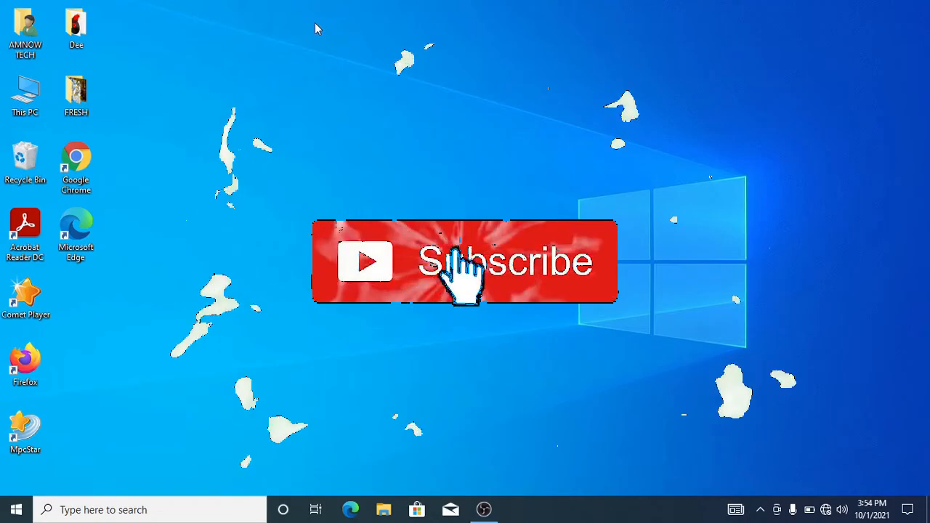
{"action": "left_click", "coordinate": [465, 261]}
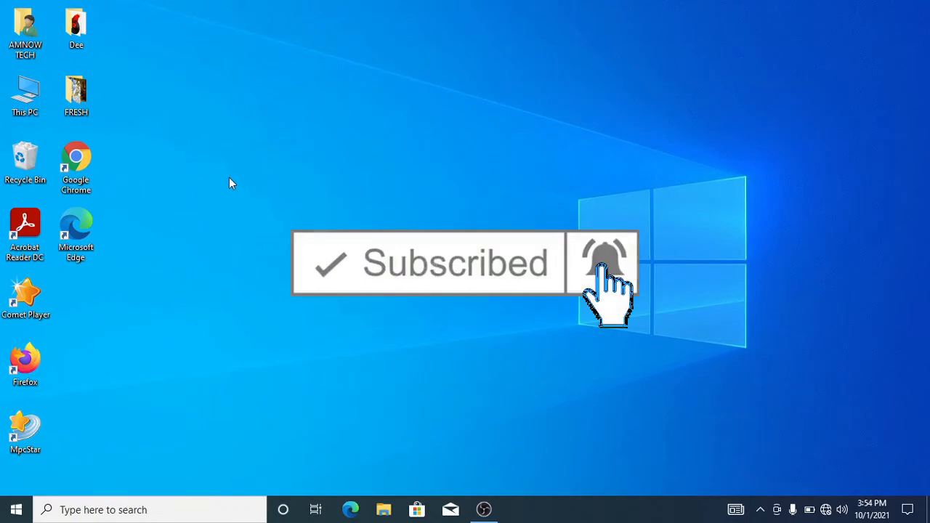